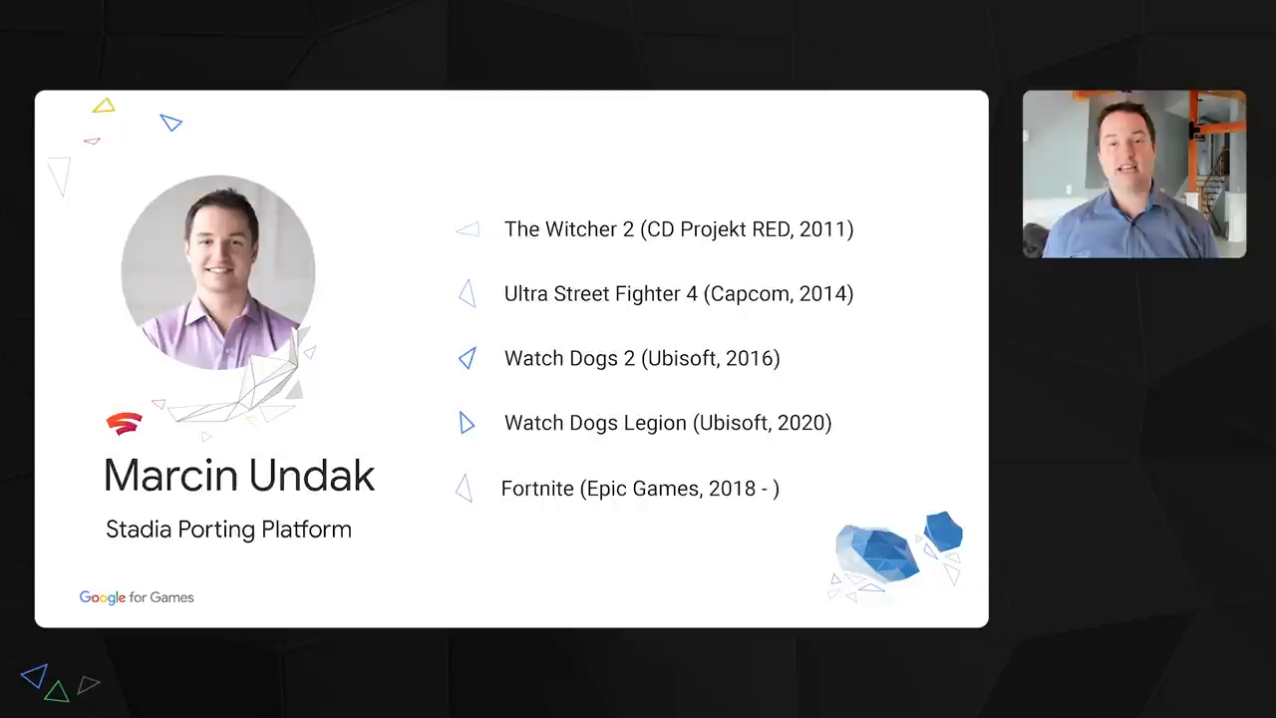
pyautogui.press('right')
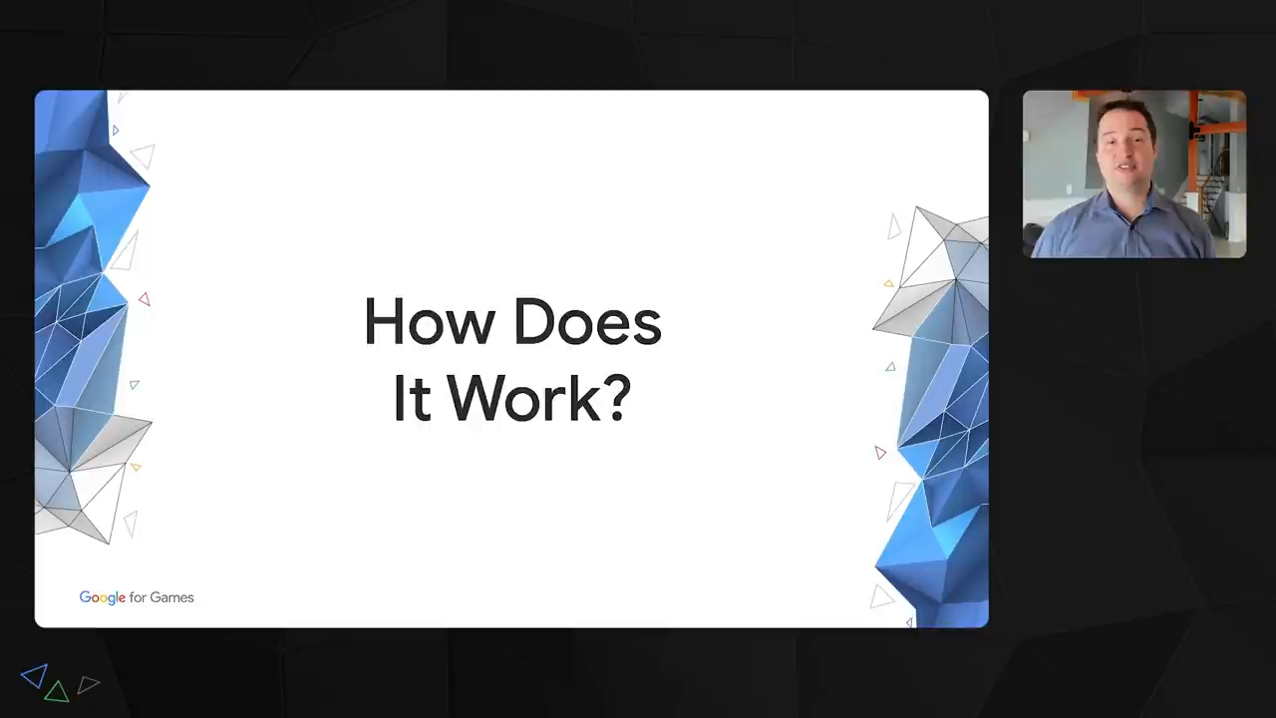
pyautogui.press('Right')
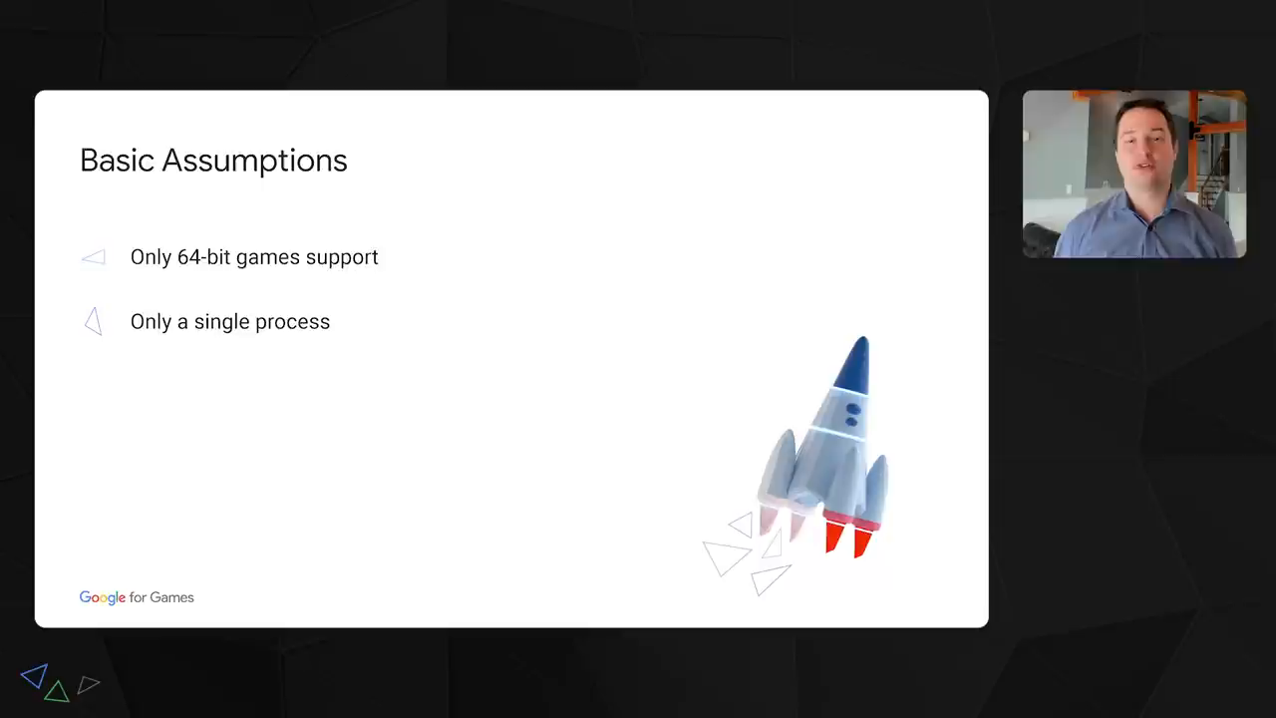
pyautogui.press('Right')
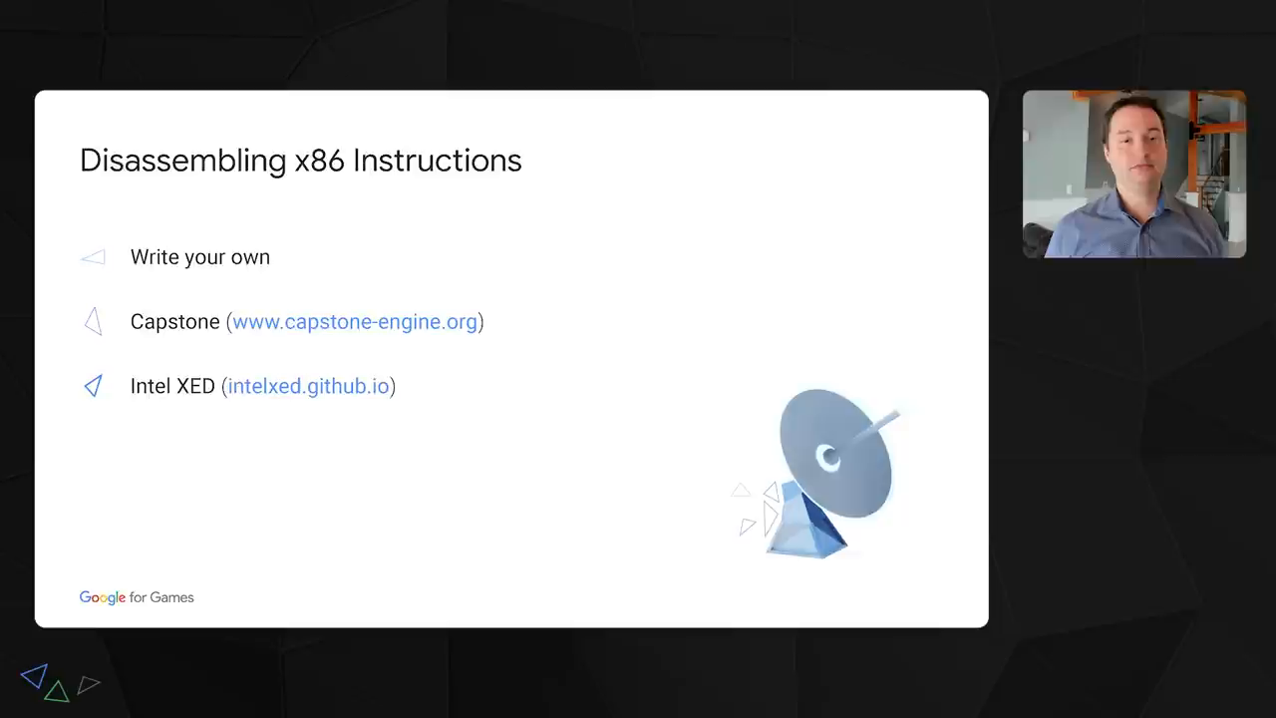
pyautogui.press('right')
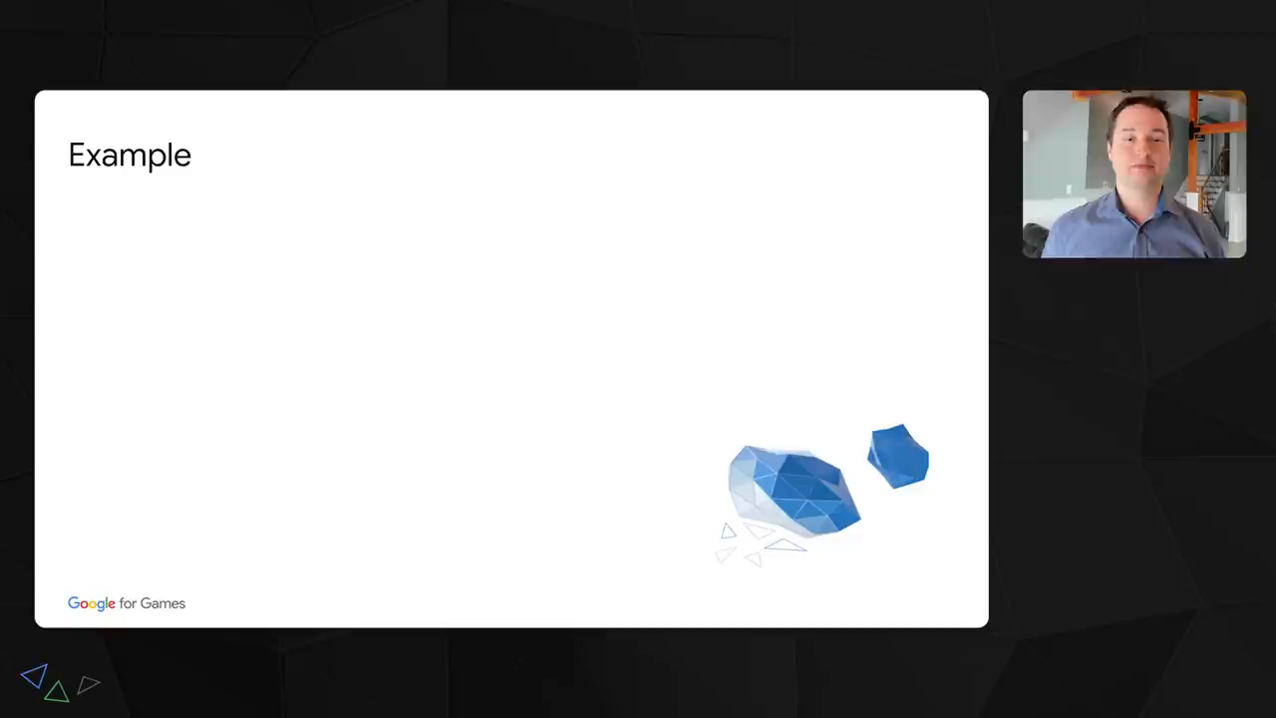
pyautogui.press('Right')
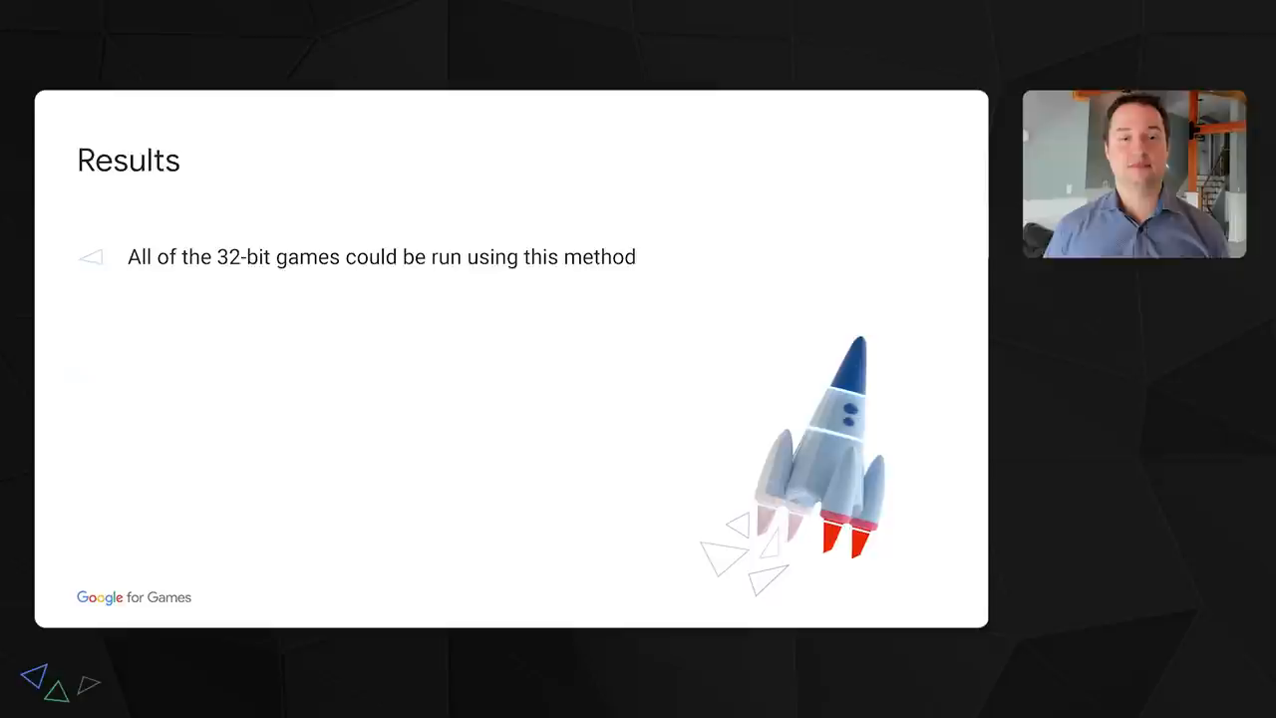
pyautogui.press('Right')
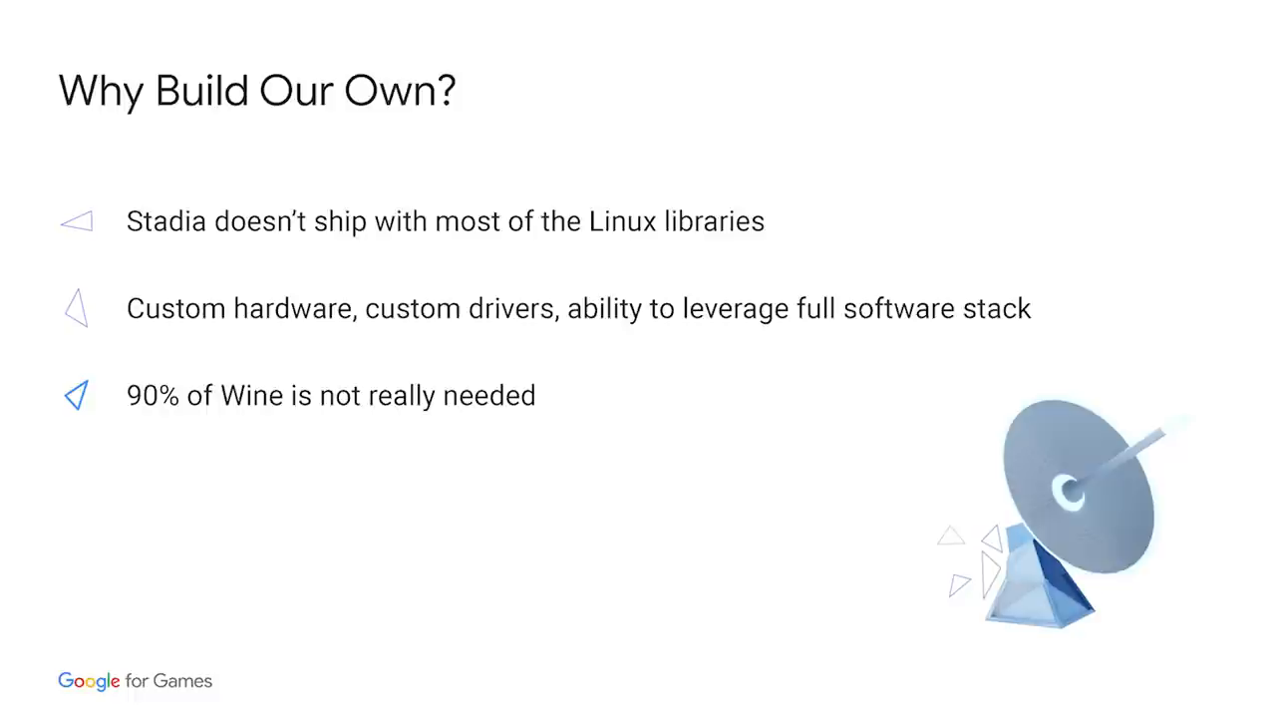
pyautogui.press('Right')
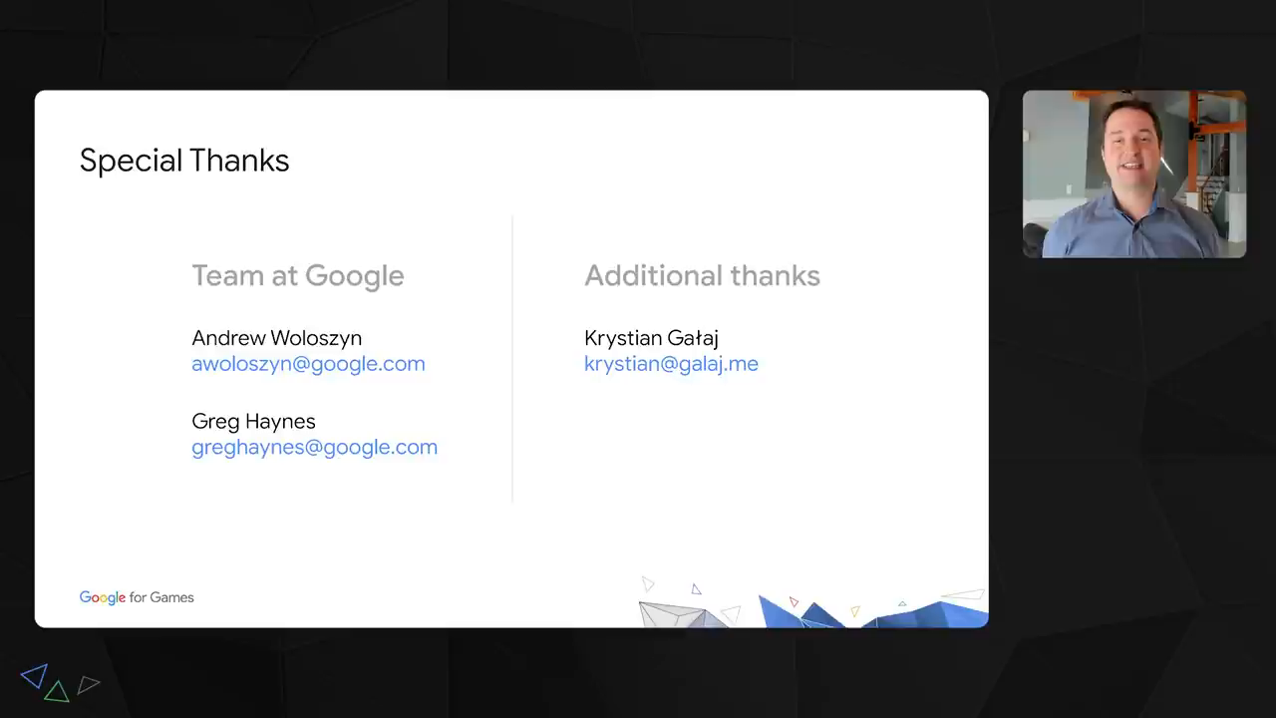
pyautogui.press('Right')
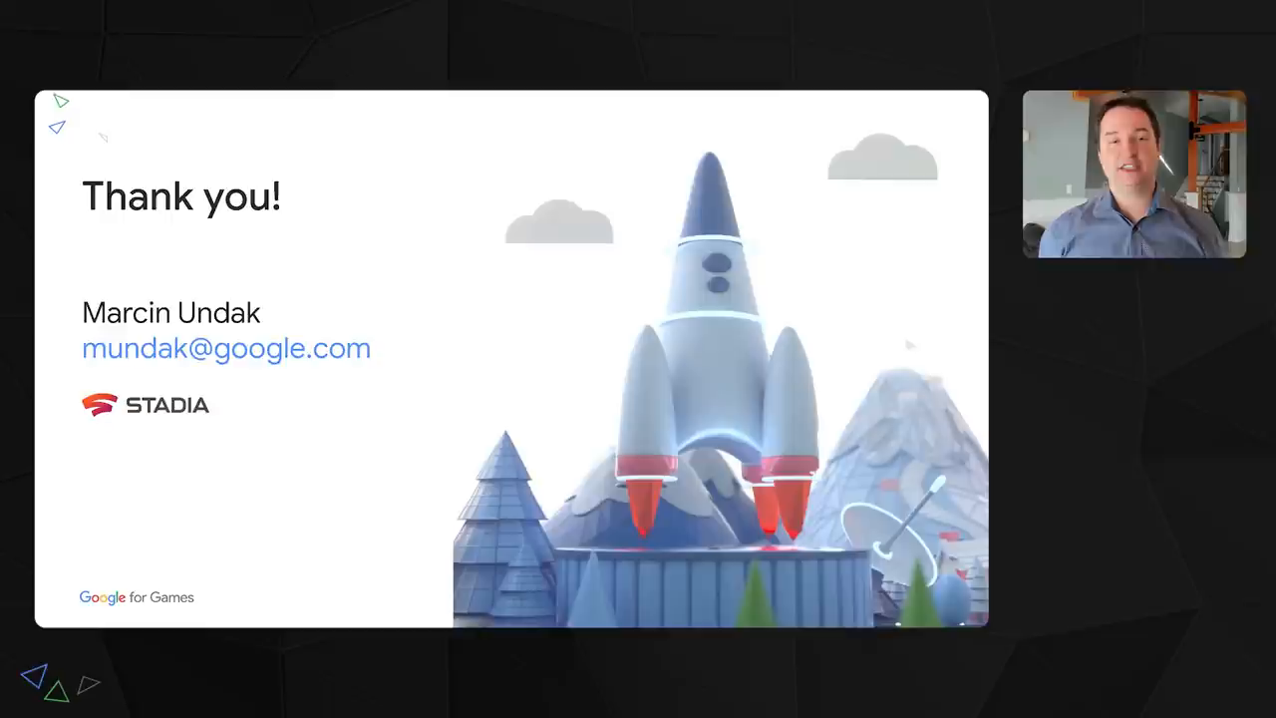